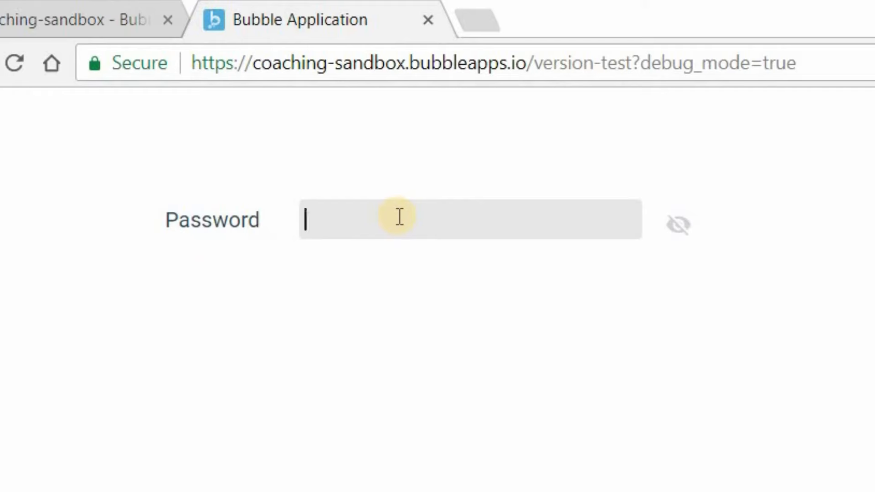
- Type 'password' into the test page input and toggle its plain-text preview on and off with the eye icon
type("password")
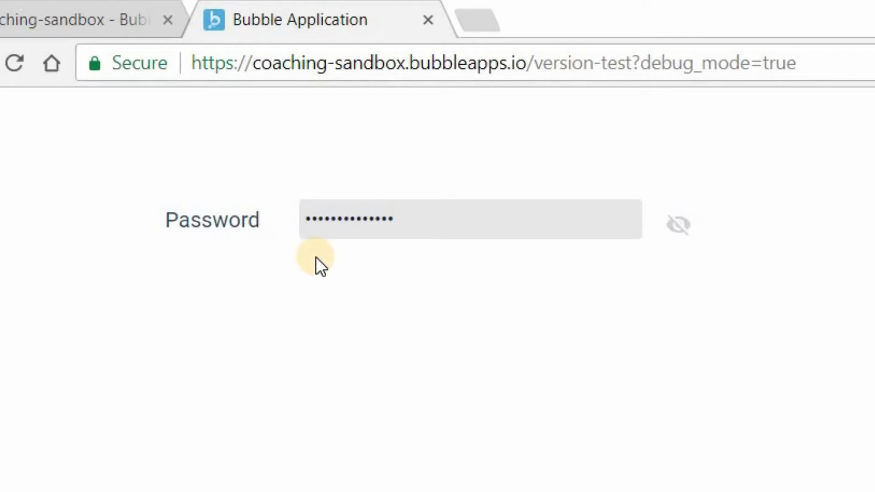
mouse_move(402, 251)
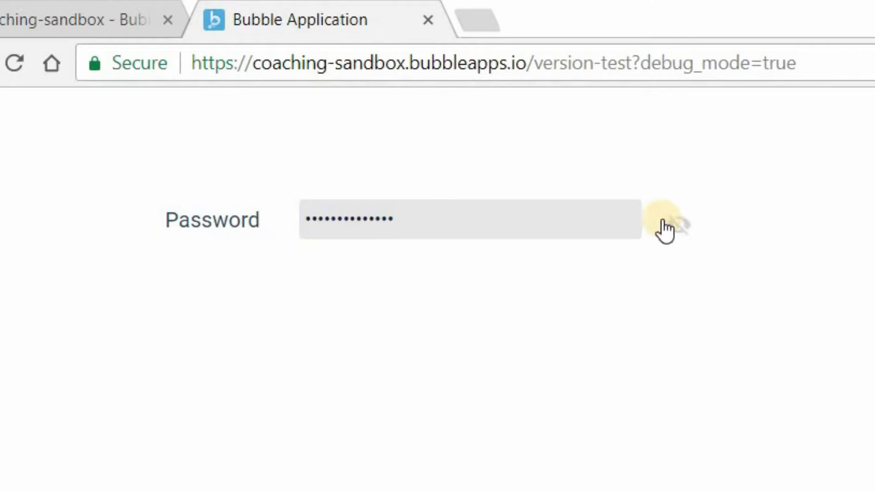
left_click(678, 224)
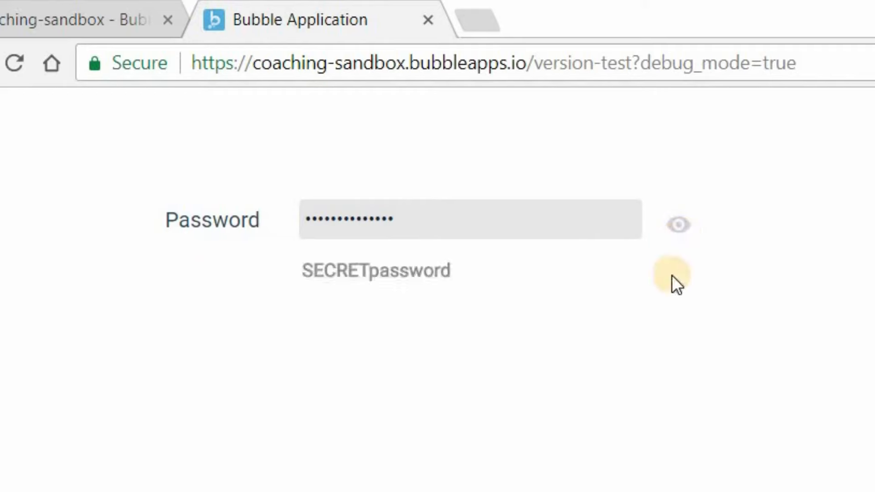
mouse_move(320, 307)
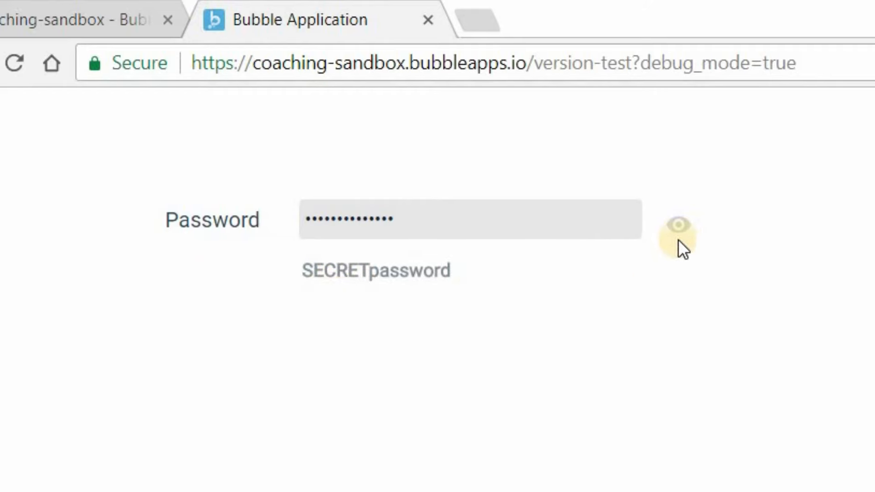
left_click(679, 224)
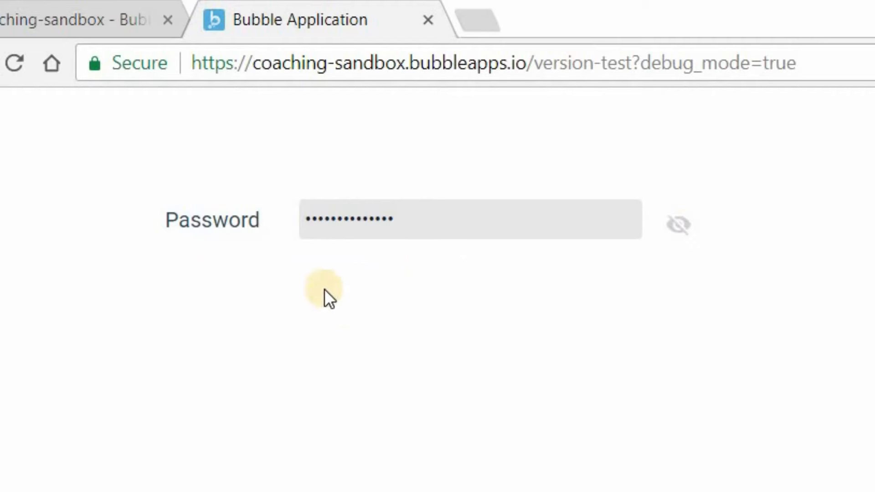
left_click(678, 225)
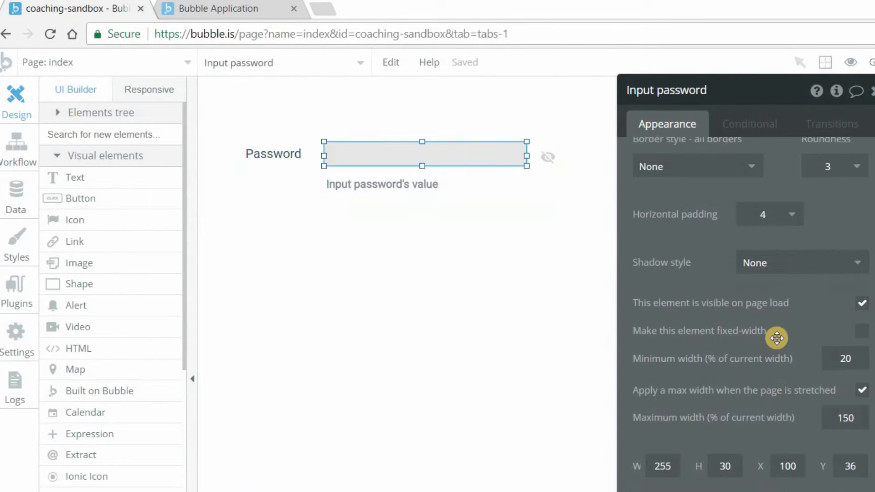
- Keep Input password's content format as Password, briefly checking the live test page
scroll("up", 3)
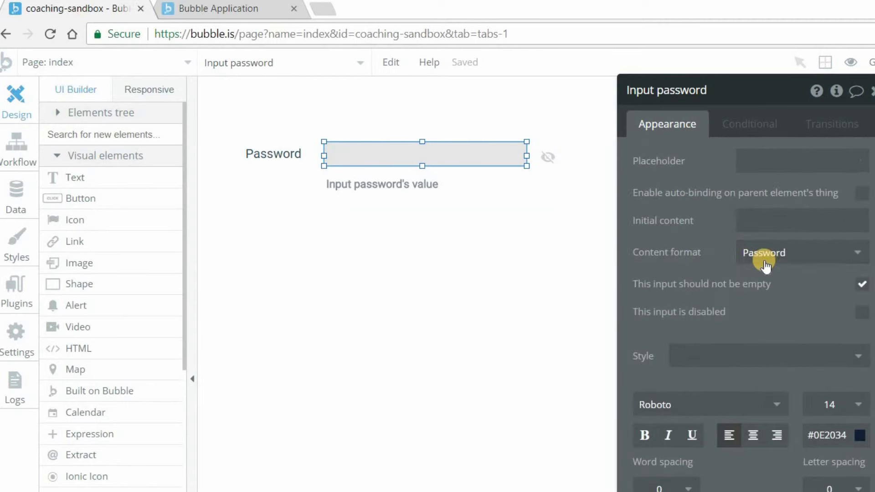
left_click(798, 252)
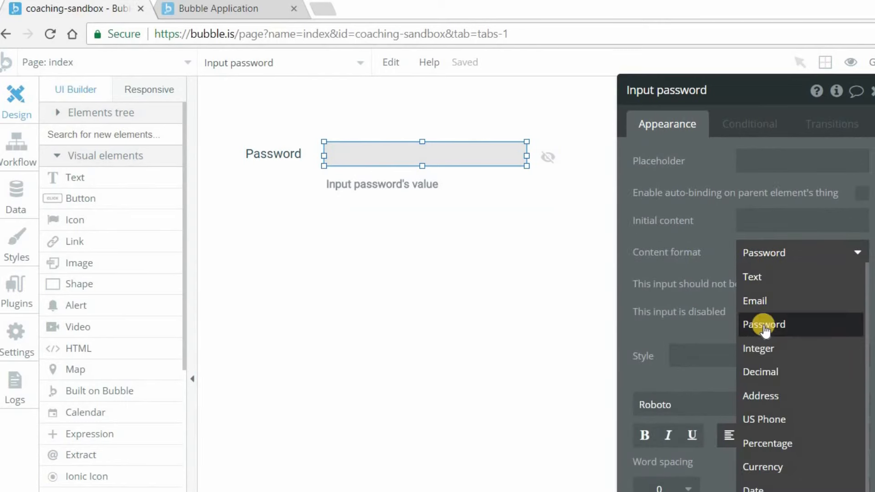
left_click(764, 324)
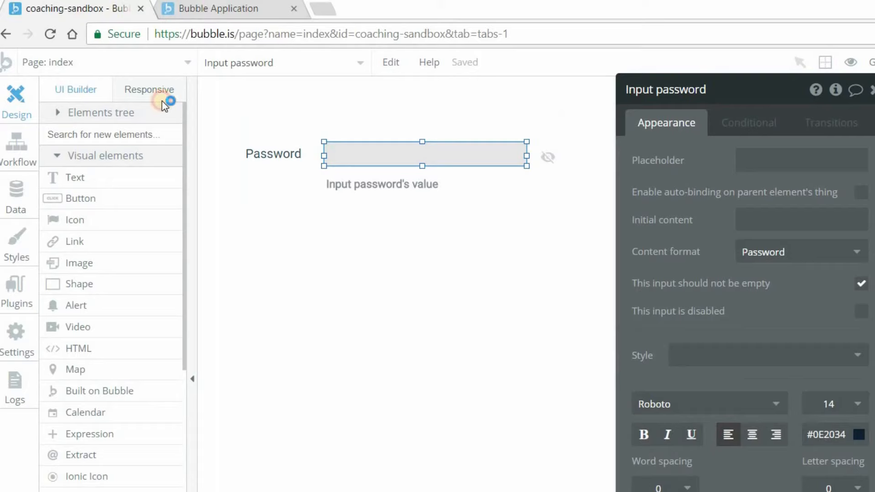
left_click(218, 8)
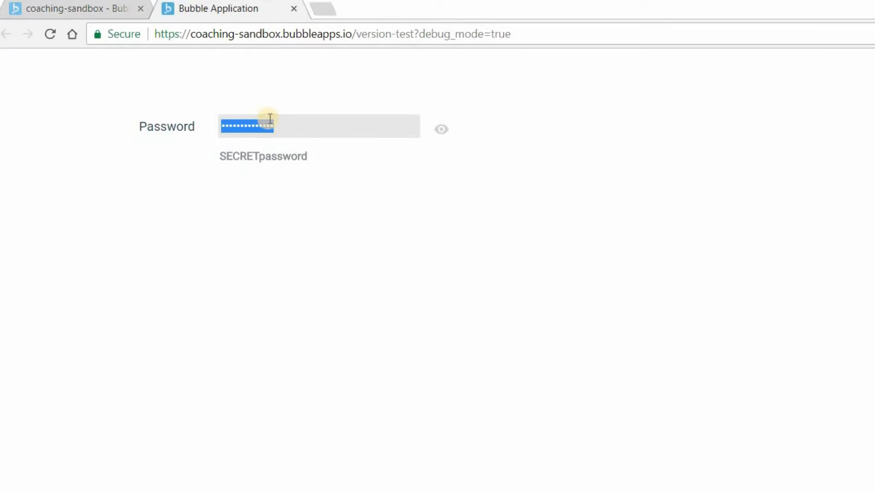
left_click(75, 9)
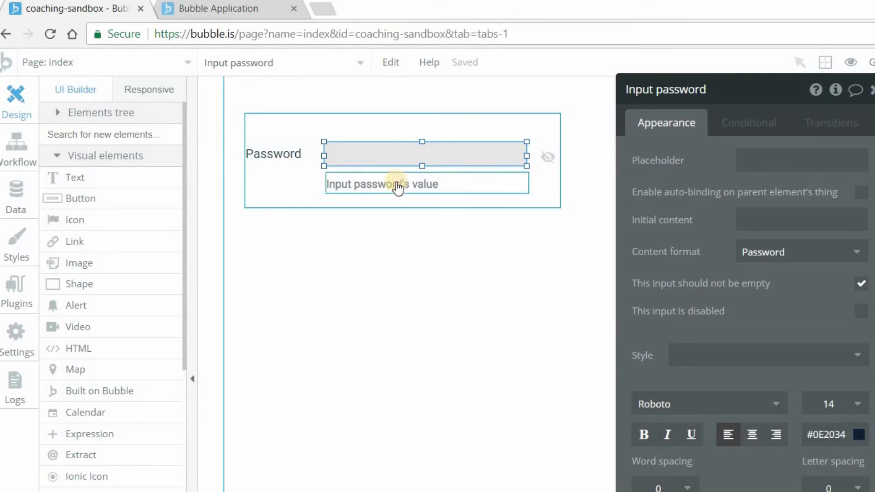
- Inspect the Text Pass Preview element's dynamic content, then select the eye icon beside the input
left_click(382, 184)
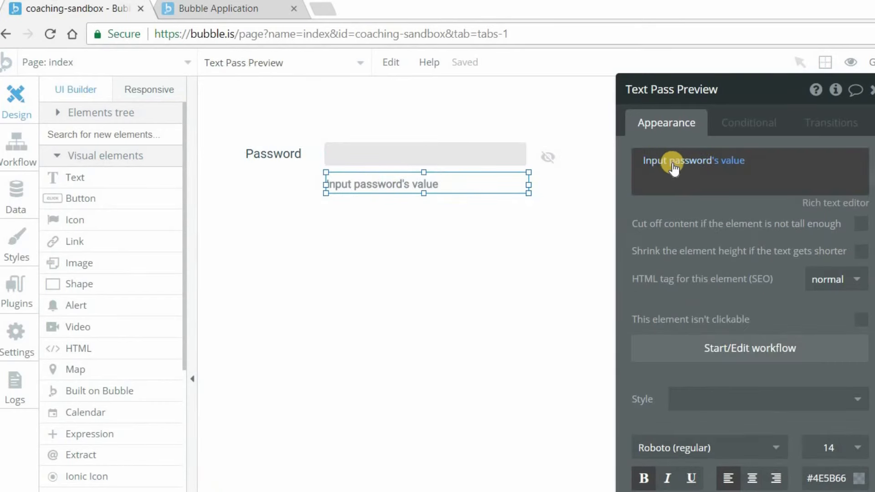
left_click(692, 173)
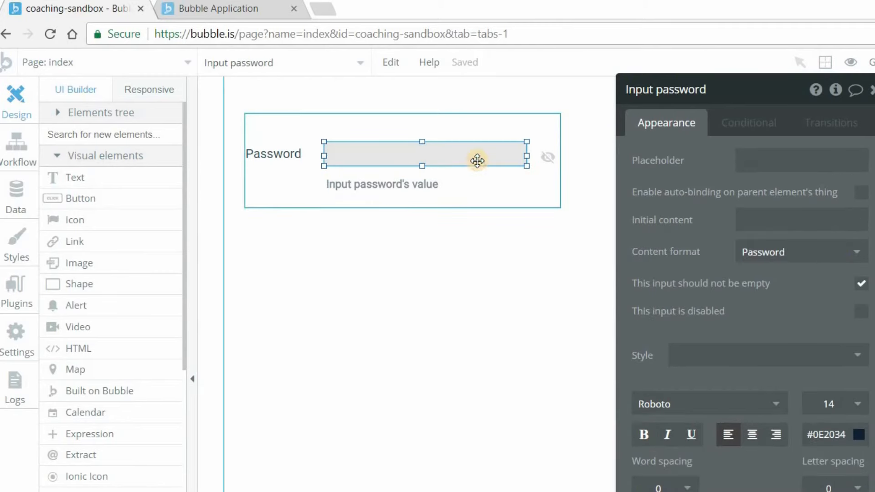
left_click(382, 184)
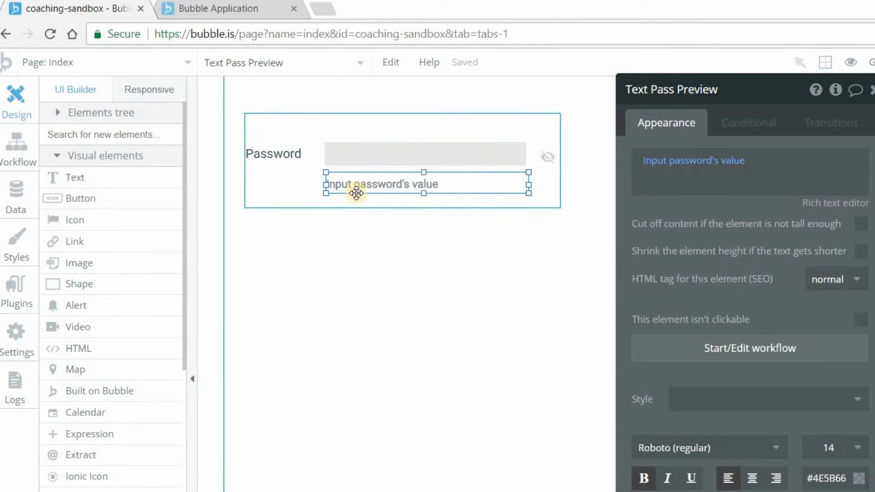
mouse_move(428, 186)
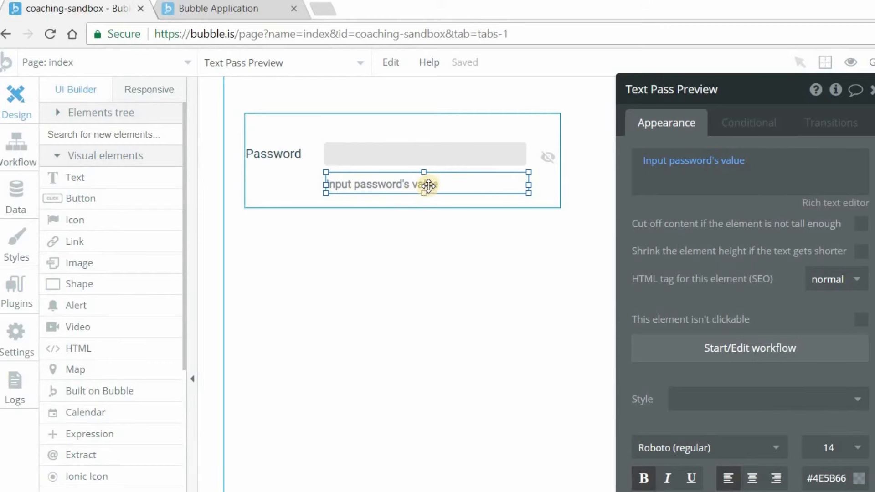
mouse_move(779, 330)
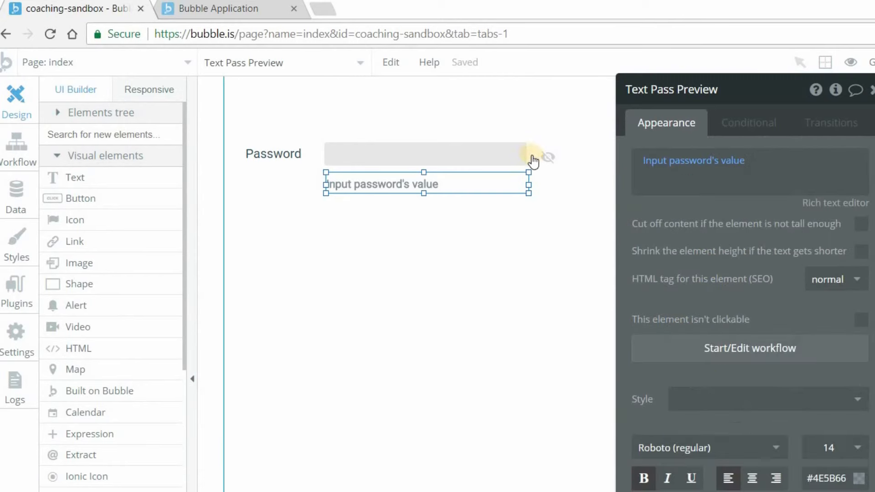
left_click(547, 157)
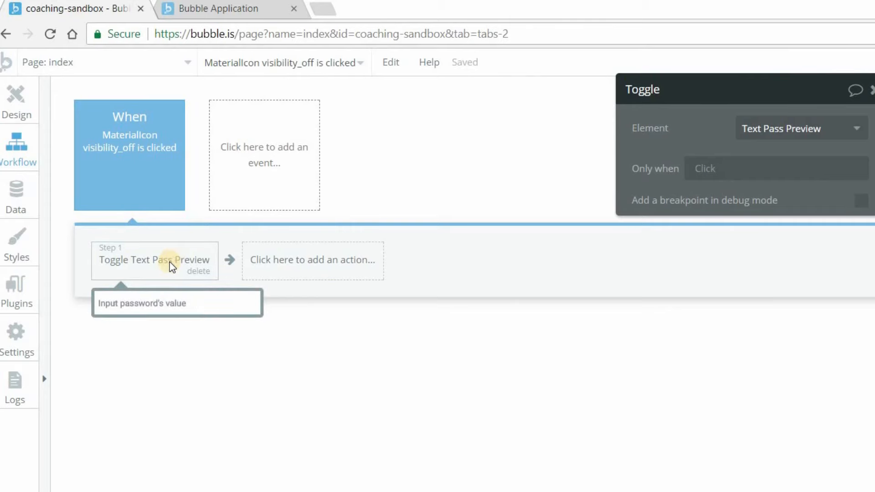
- Add a second Toggle step targeting Text Pass Preview to the eye-icon workflow, then delete it
left_click(312, 260)
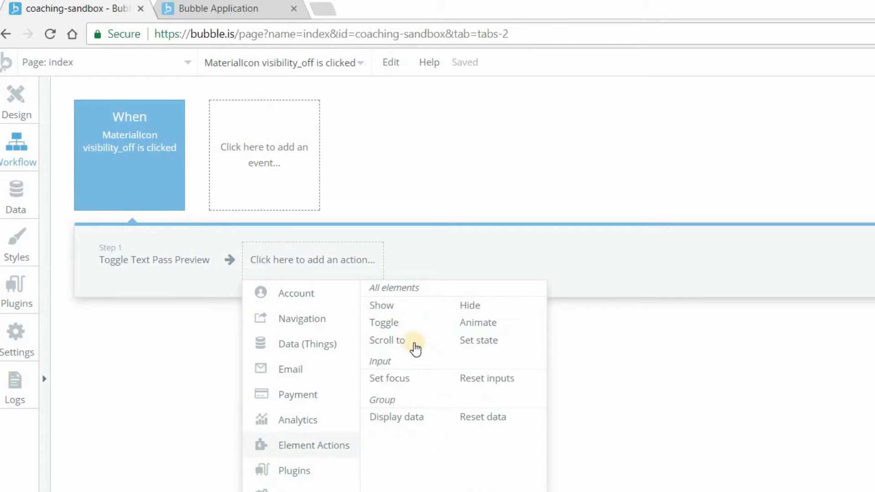
left_click(384, 323)
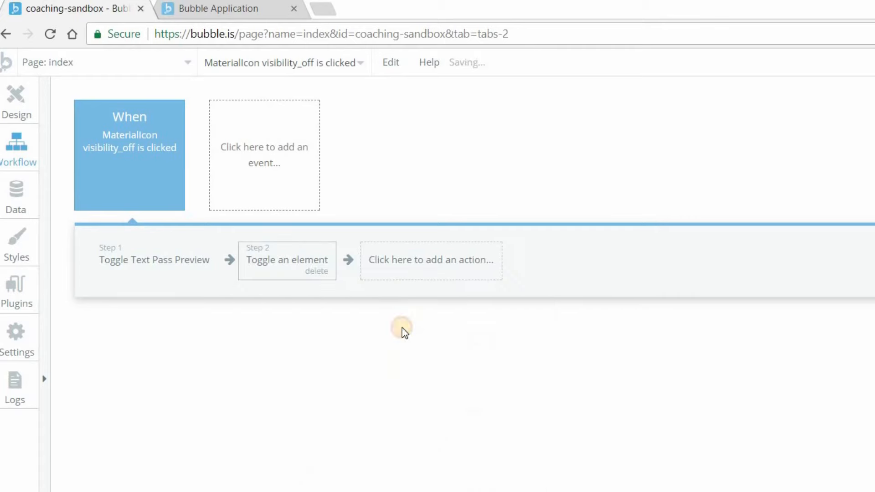
left_click(287, 260)
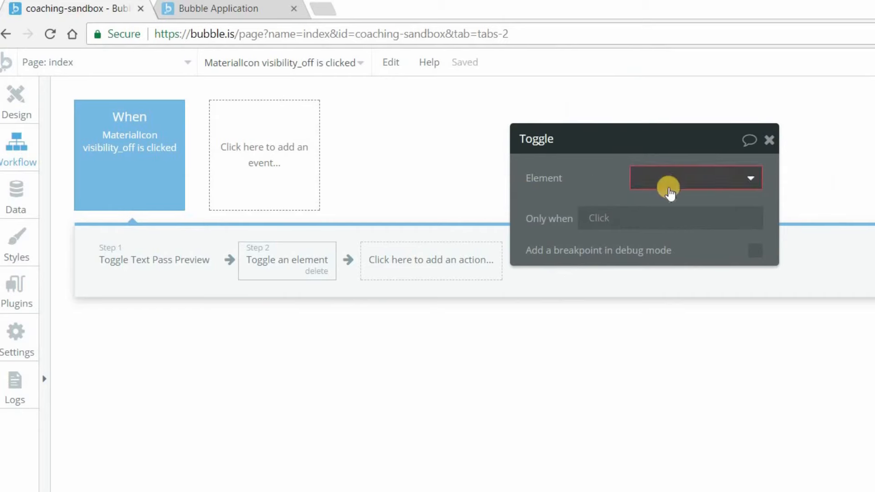
left_click(695, 178)
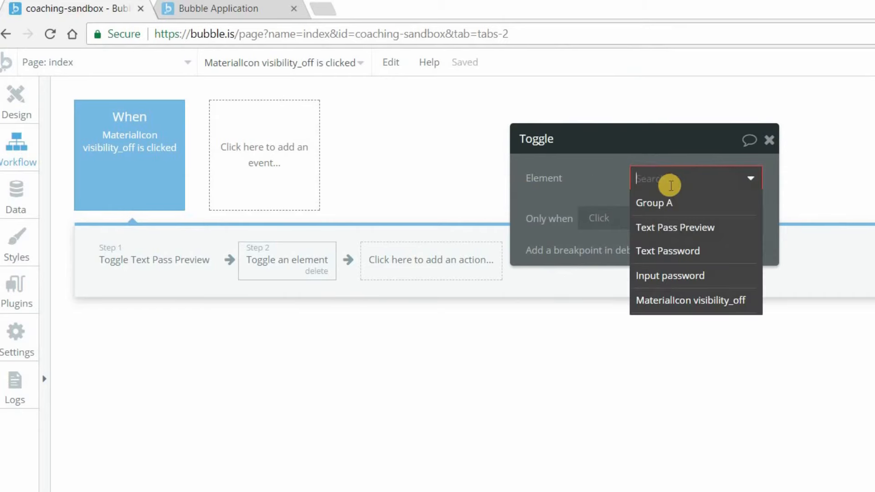
mouse_move(676, 227)
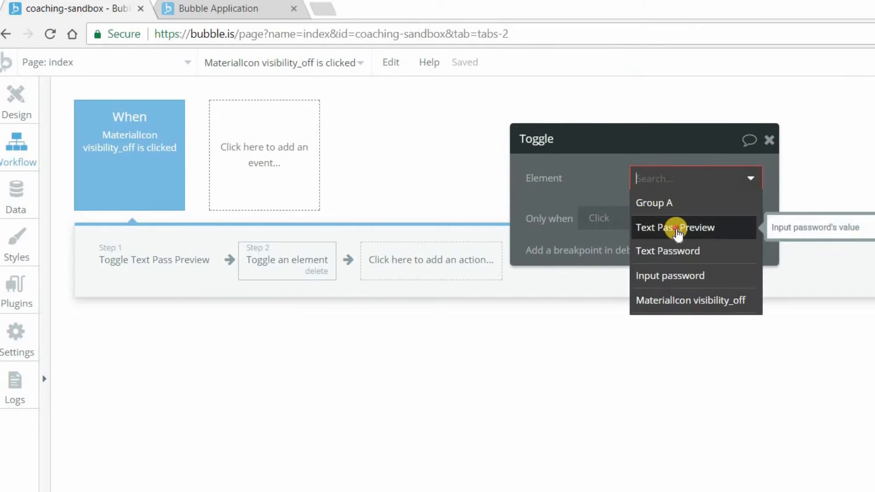
left_click(675, 227)
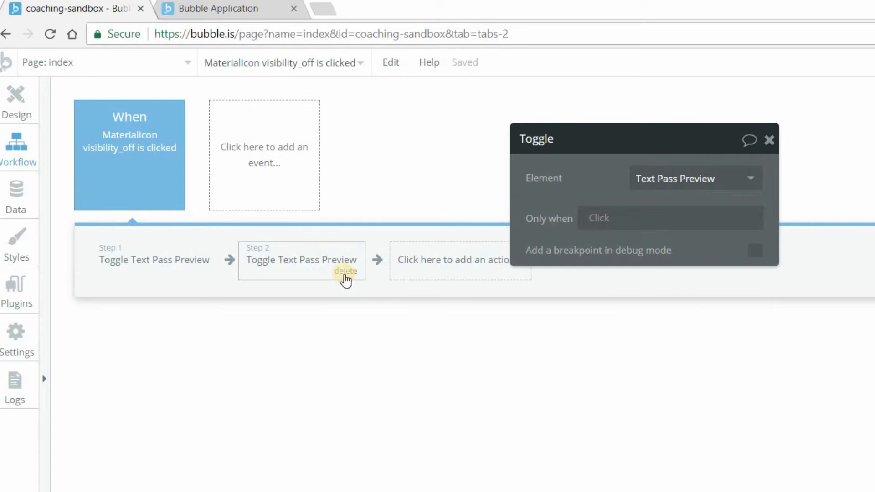
left_click(345, 272)
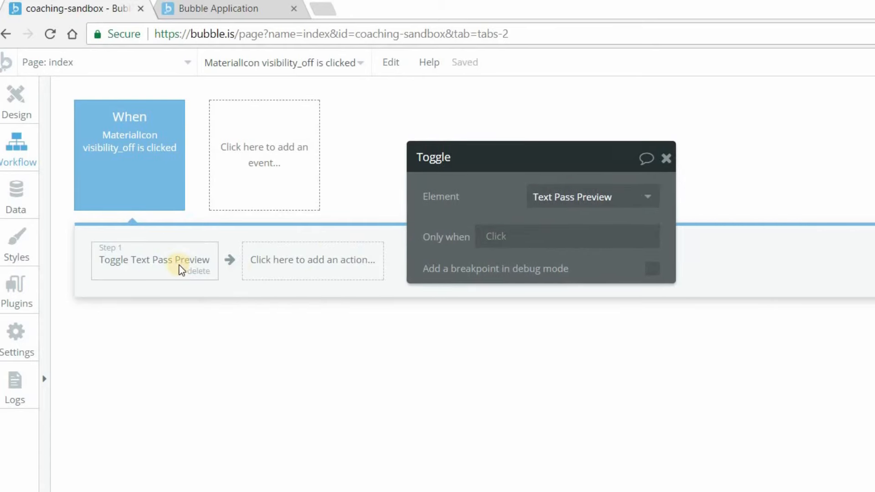
left_click(312, 260)
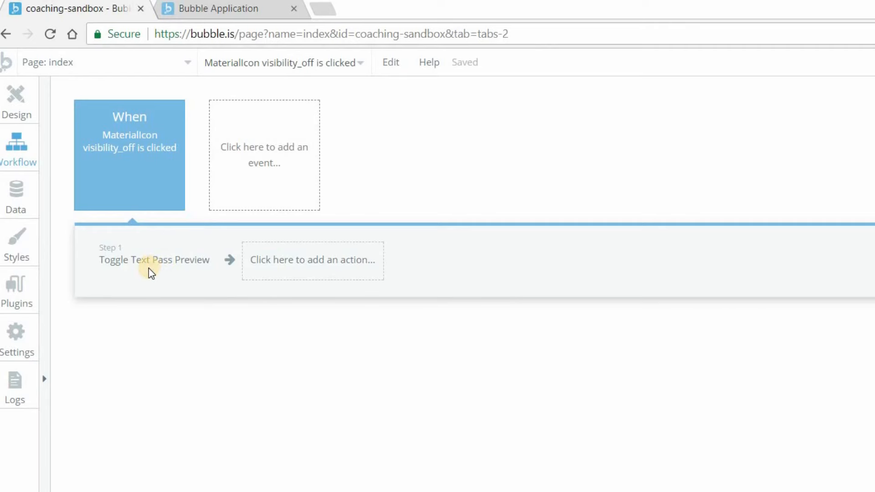
mouse_move(164, 280)
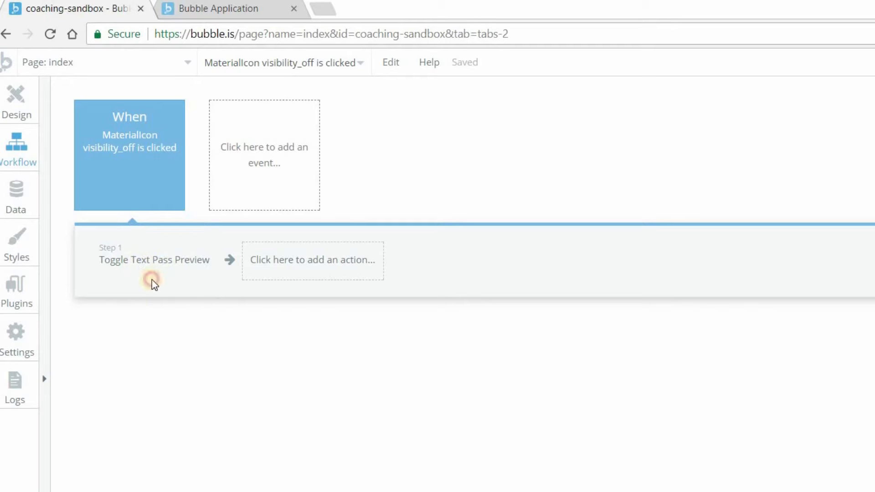
mouse_move(142, 166)
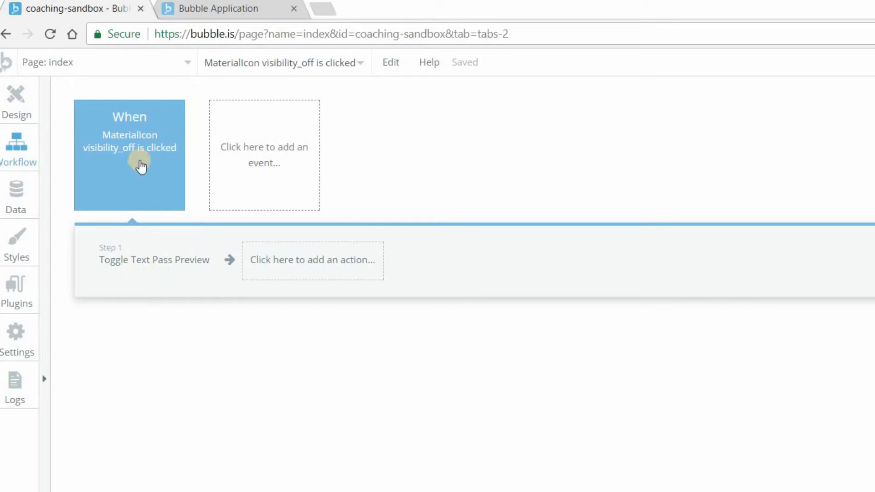
mouse_move(146, 266)
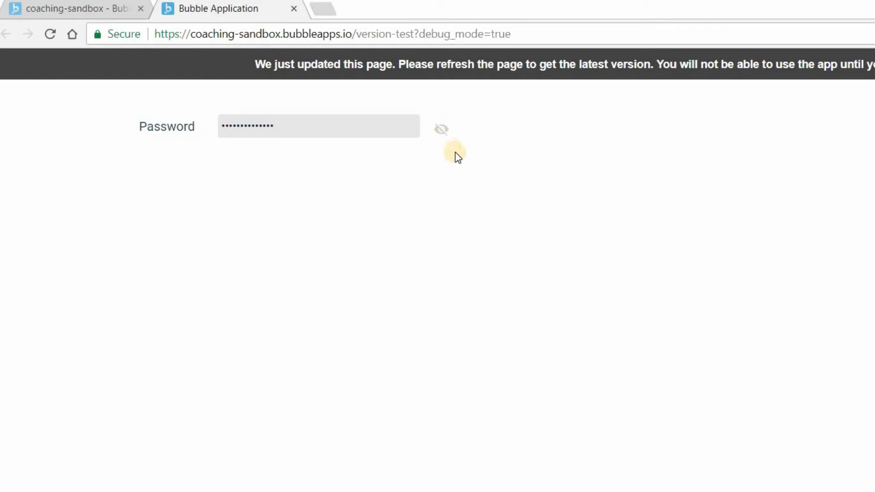
- Reveal the password as plain text via the eye icon and review the icon's conditional rules
left_click(440, 129)
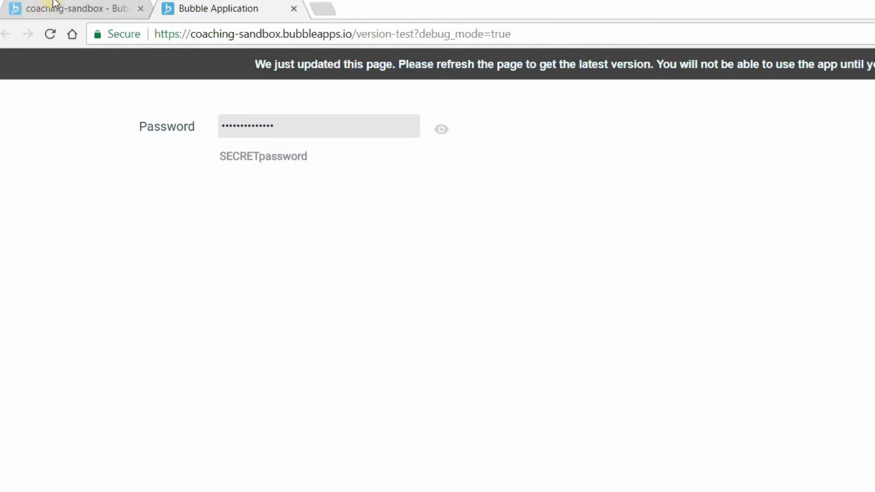
left_click(73, 9)
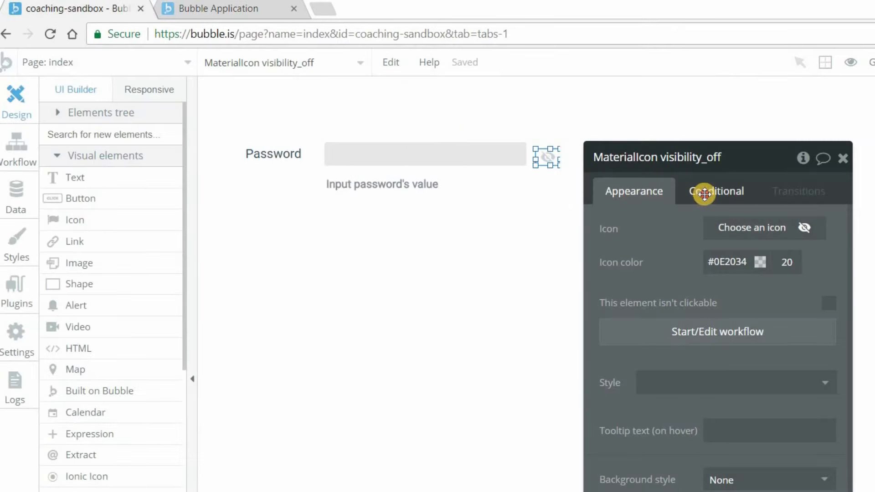
left_click(715, 191)
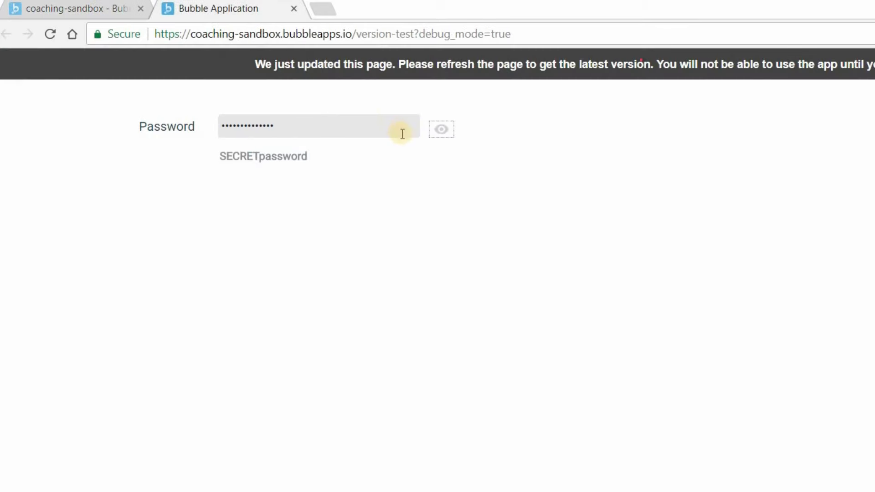
mouse_move(405, 135)
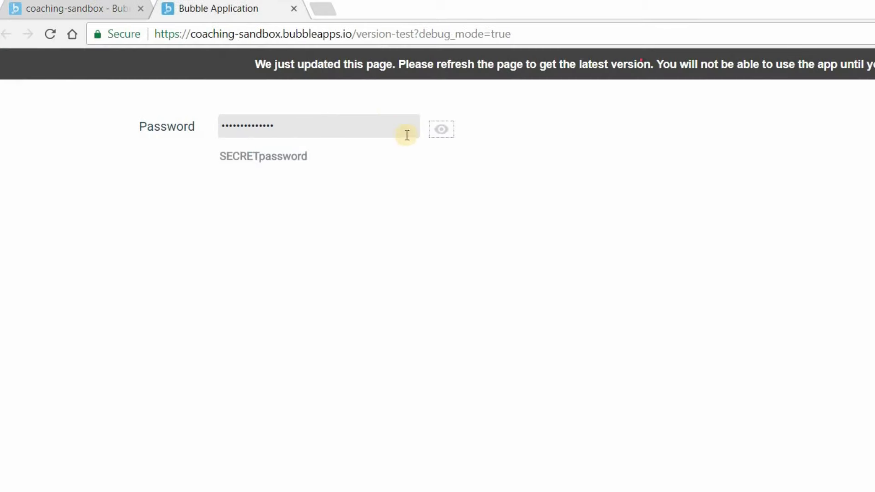
mouse_move(401, 130)
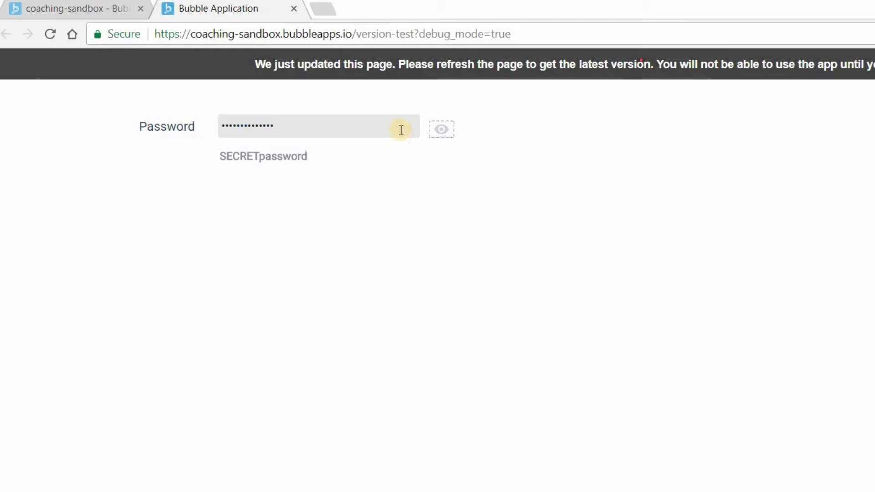